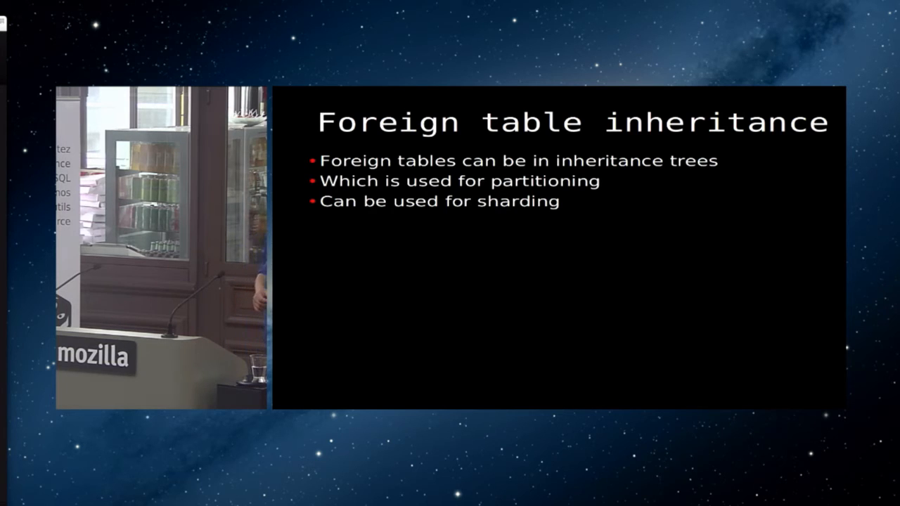
key(Right)
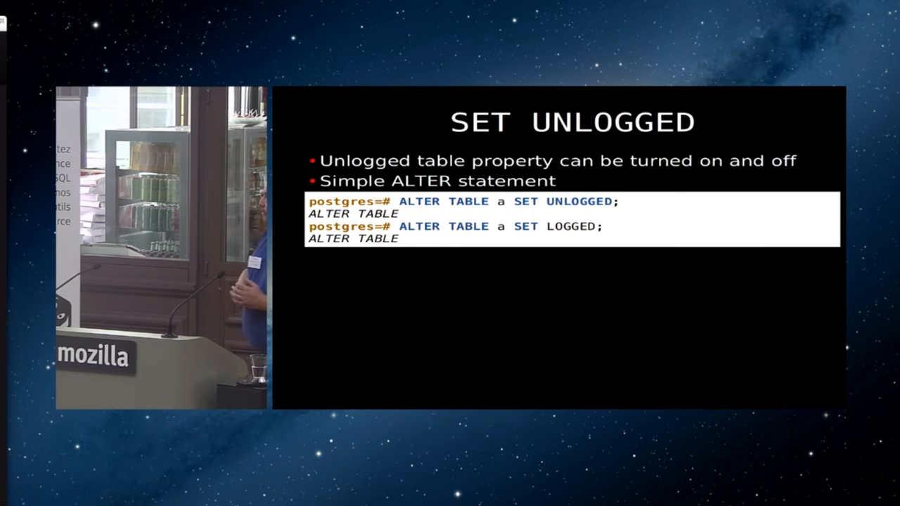